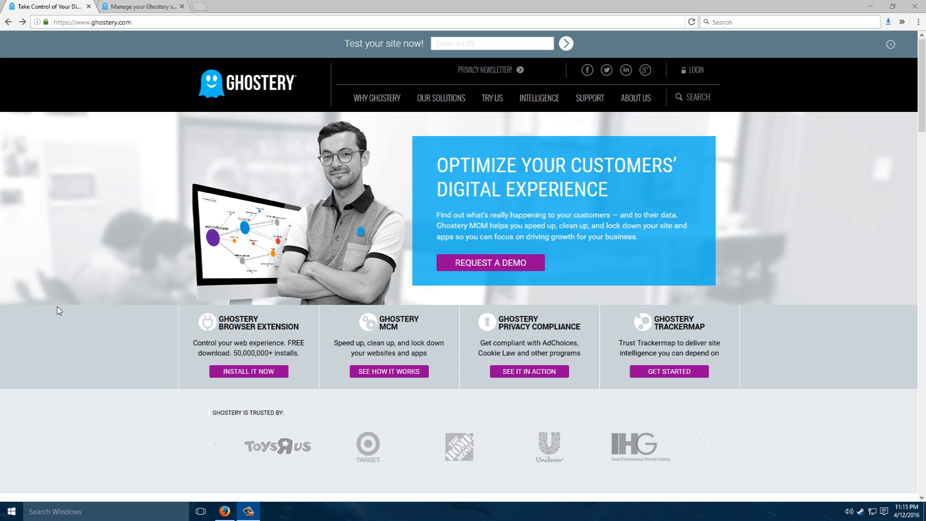
pyautogui.moveTo(70, 312)
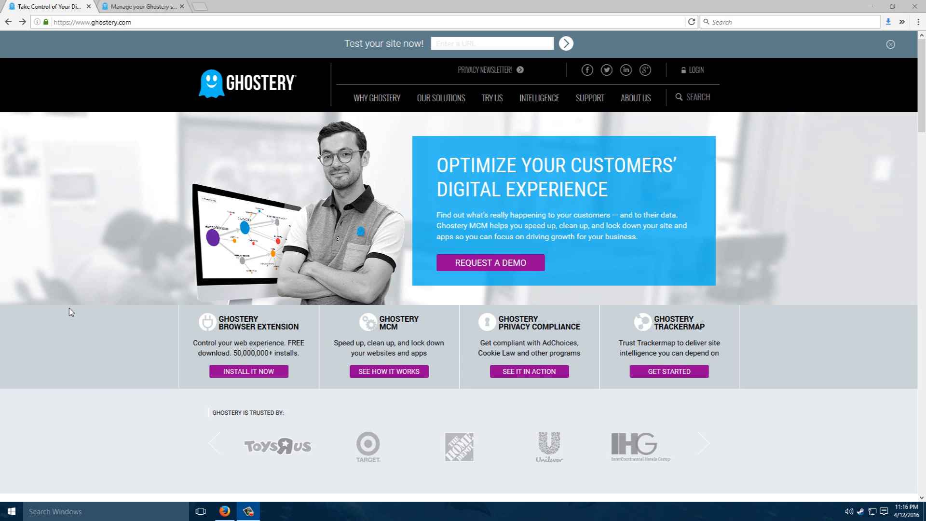
pyautogui.moveTo(76, 312)
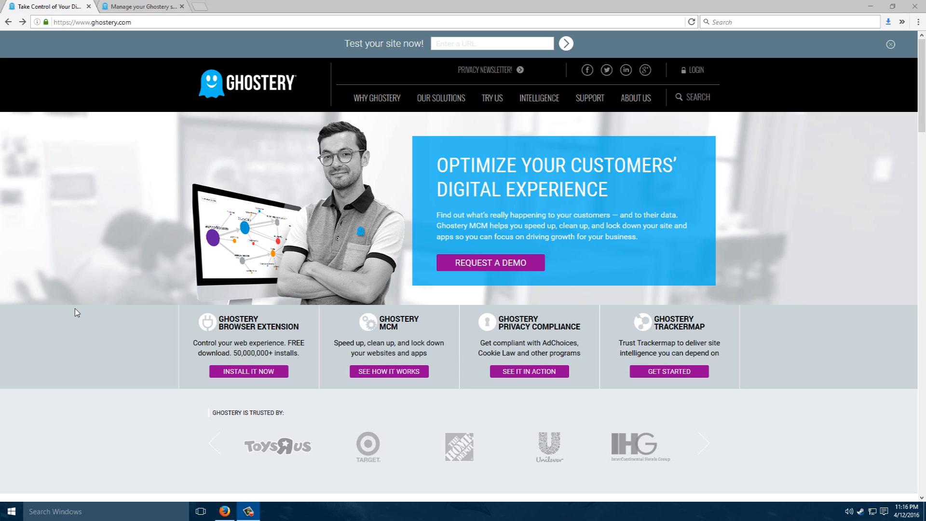
pyautogui.moveTo(81, 184)
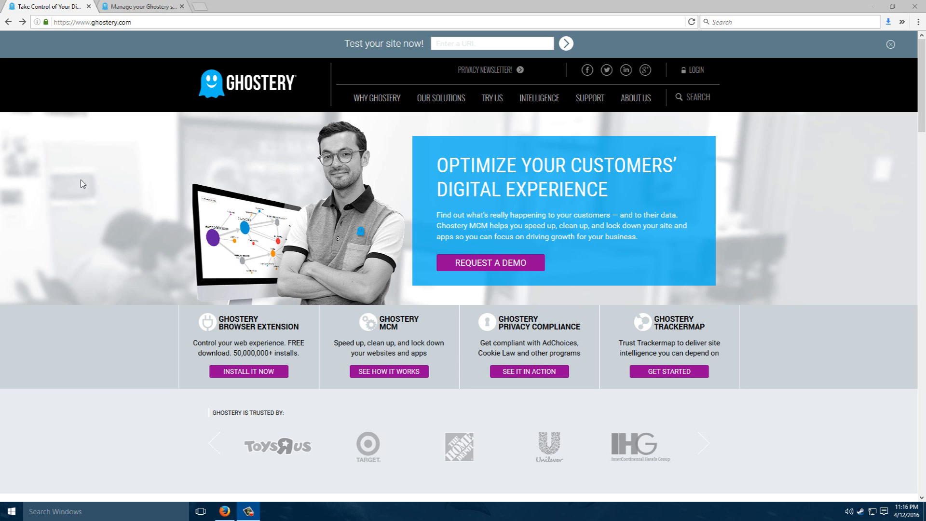
pyautogui.moveTo(102, 175)
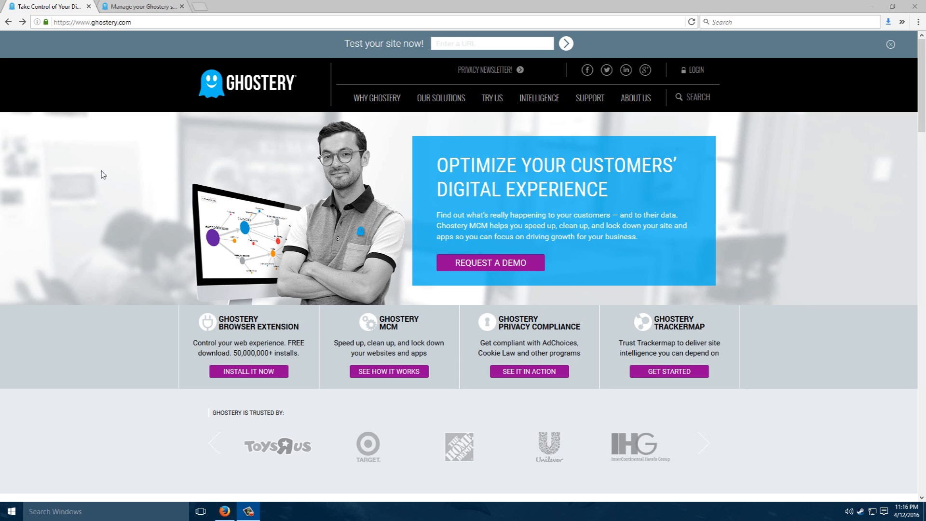
pyautogui.moveTo(102, 168)
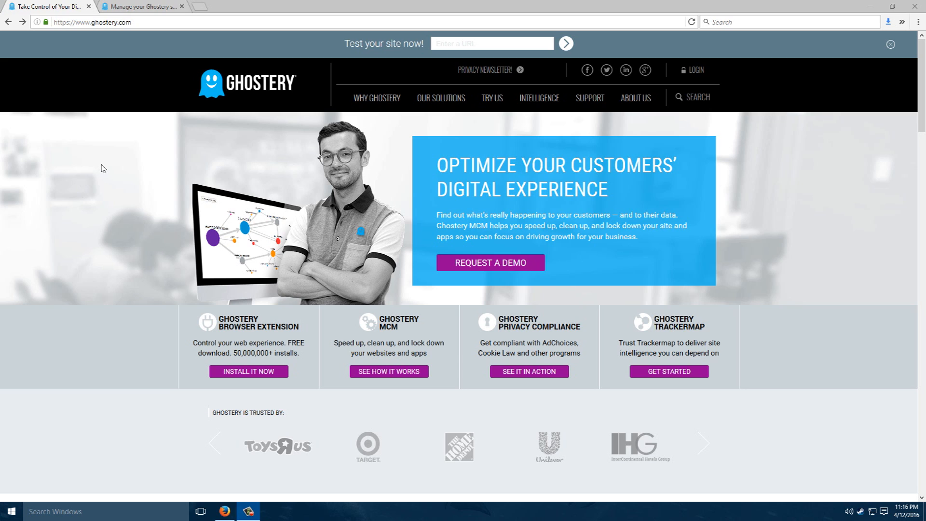
pyautogui.moveTo(103, 158)
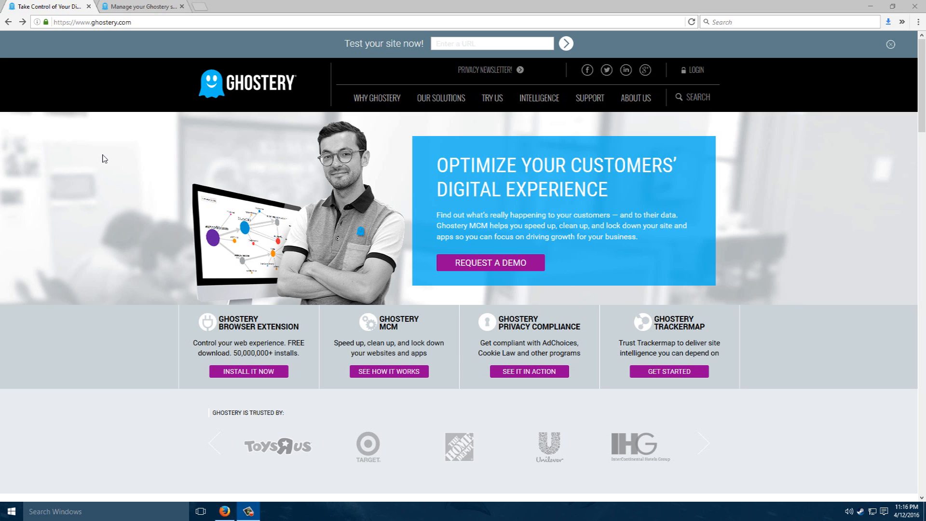
pyautogui.moveTo(109, 153)
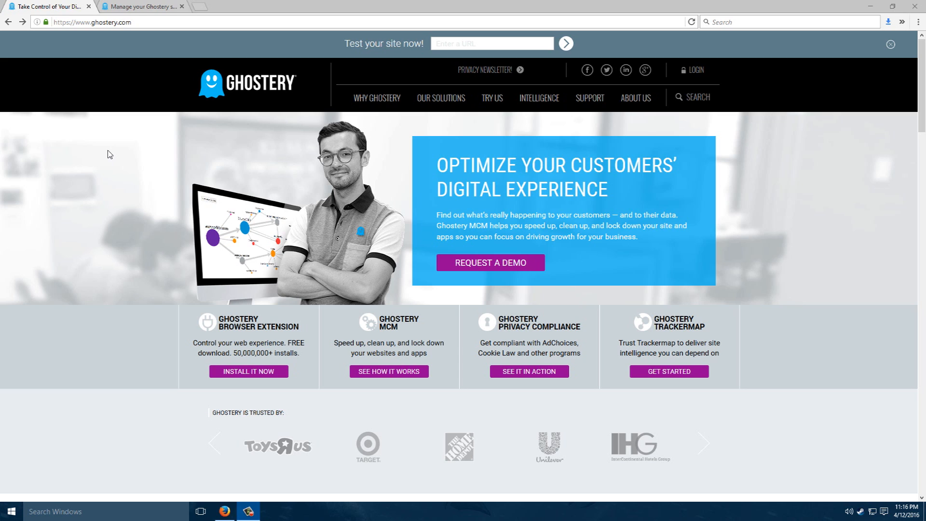
pyautogui.moveTo(139, 58)
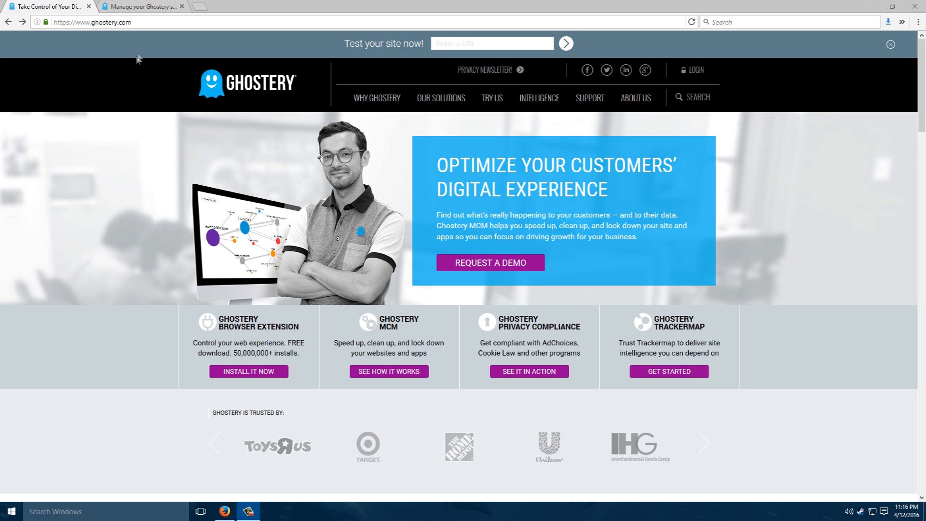
pyautogui.moveTo(135, 109)
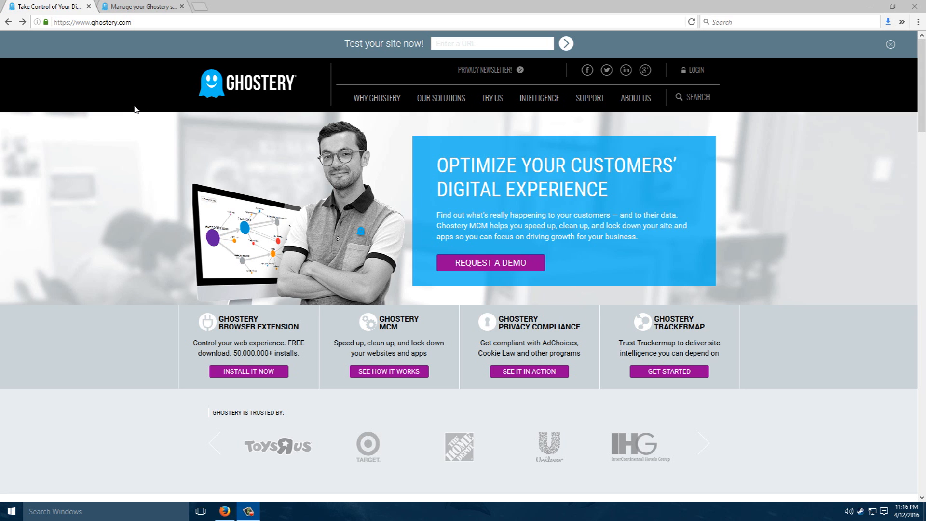
# Step: Switch to the Ghostery settings tab showing protection on and automatic library updates enabled
pyautogui.click(145, 6)
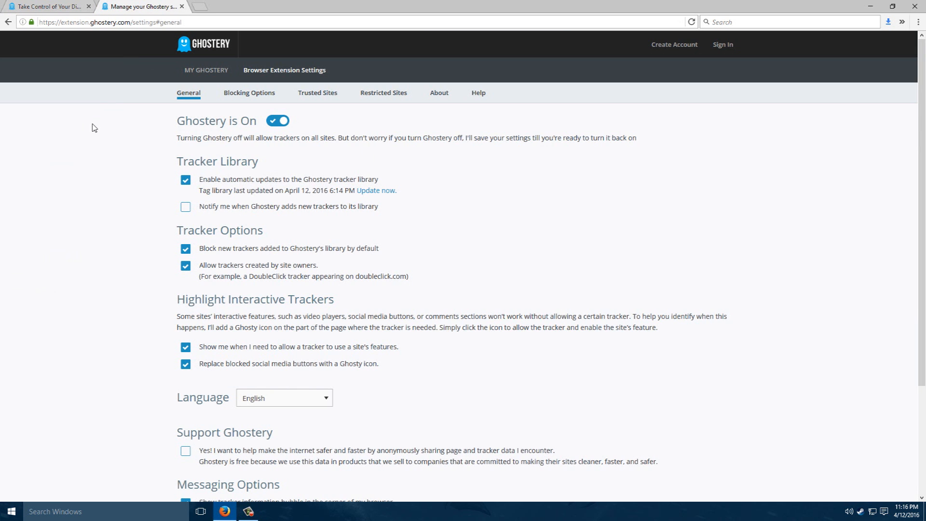
pyautogui.moveTo(101, 166)
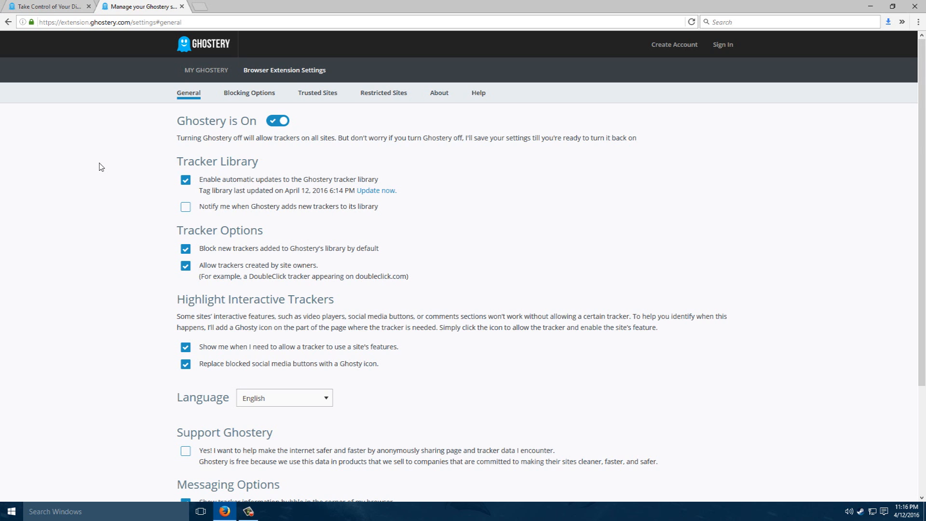
pyautogui.scroll(-3)
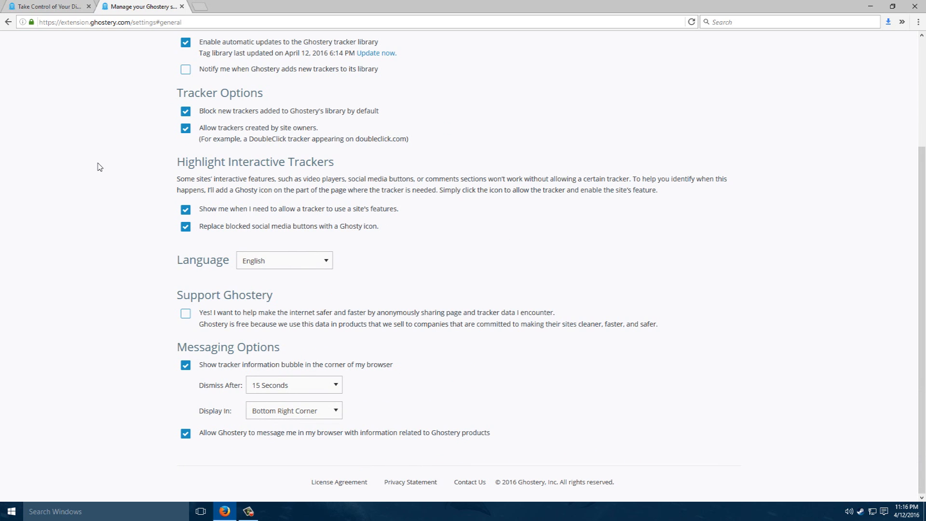
pyautogui.scroll(3)
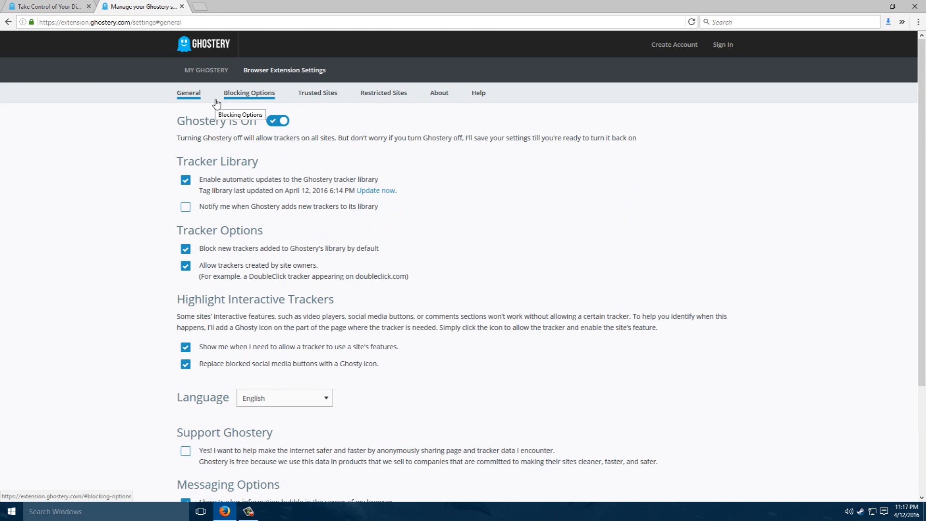
# Step: Review Blocking Options with every tracker category Blocked, then view the empty Trusted Sites list
pyautogui.click(249, 93)
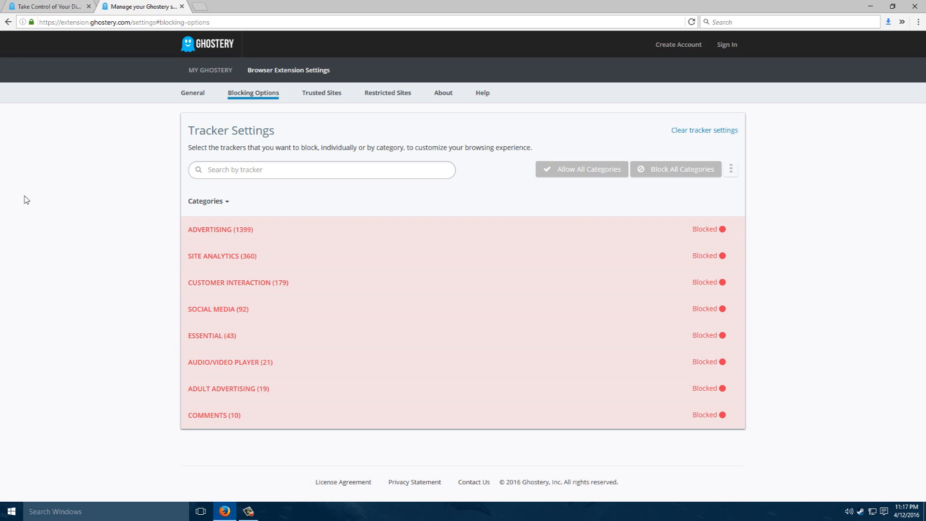
pyautogui.moveTo(43, 184)
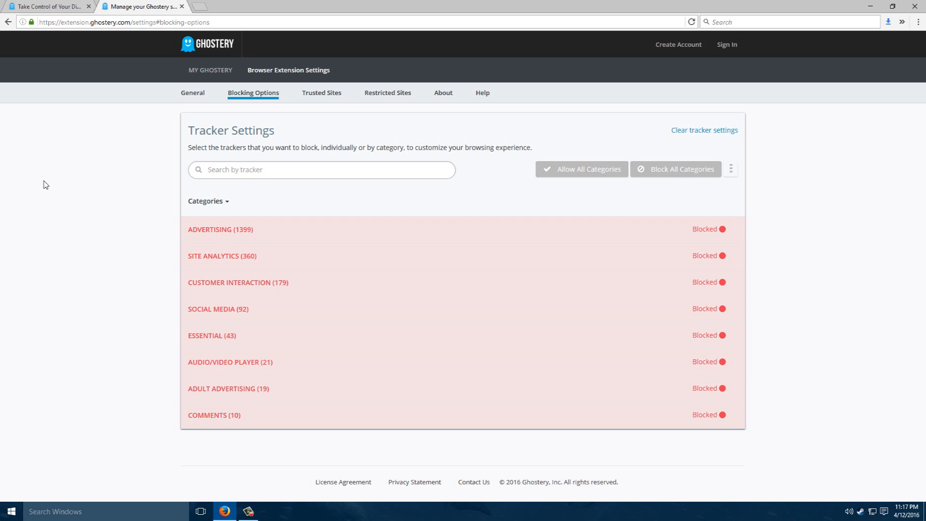
pyautogui.moveTo(99, 174)
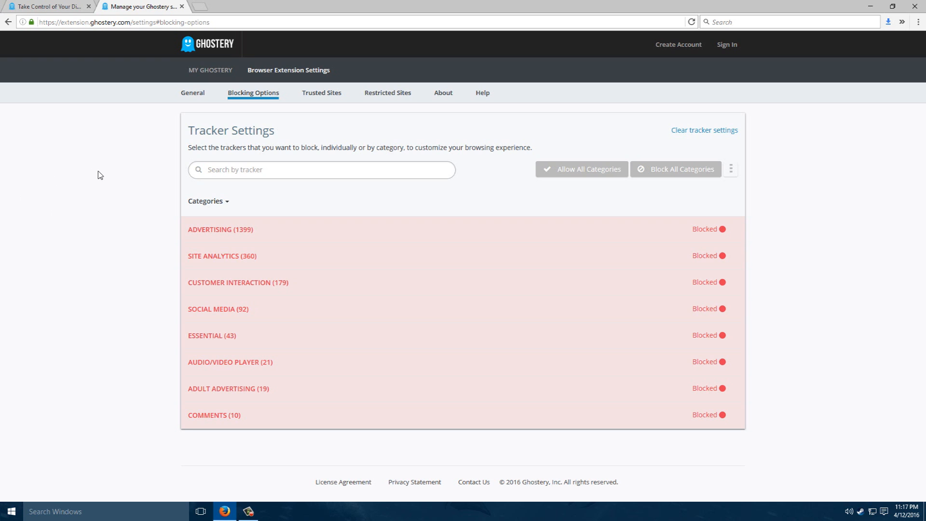
pyautogui.moveTo(319, 104)
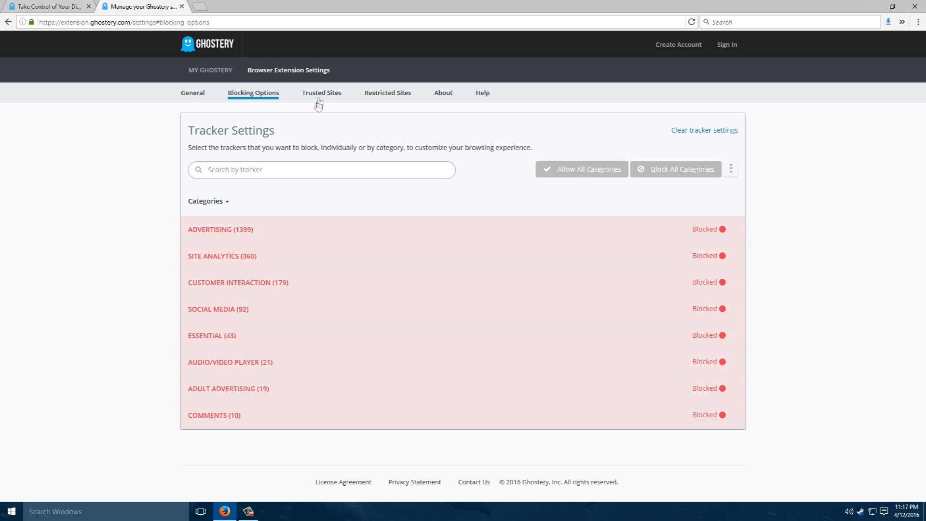
pyautogui.click(321, 92)
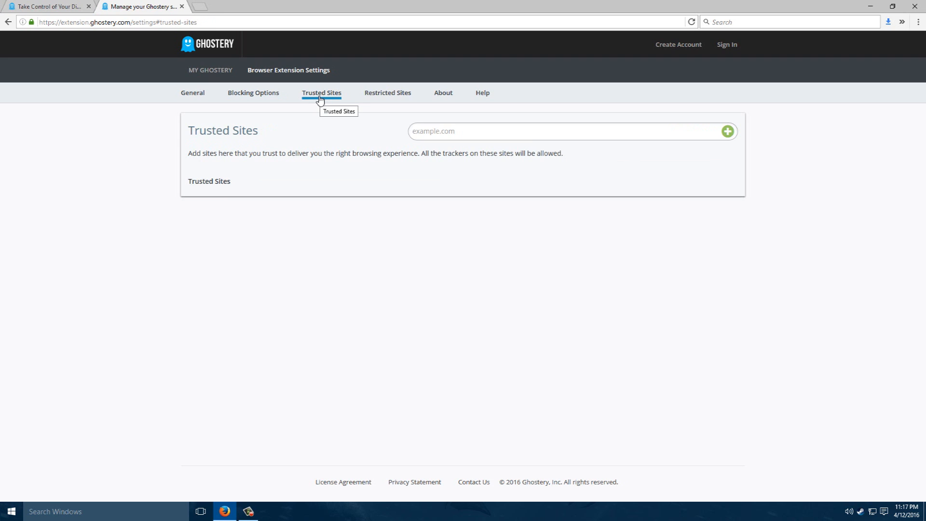
pyautogui.click(388, 93)
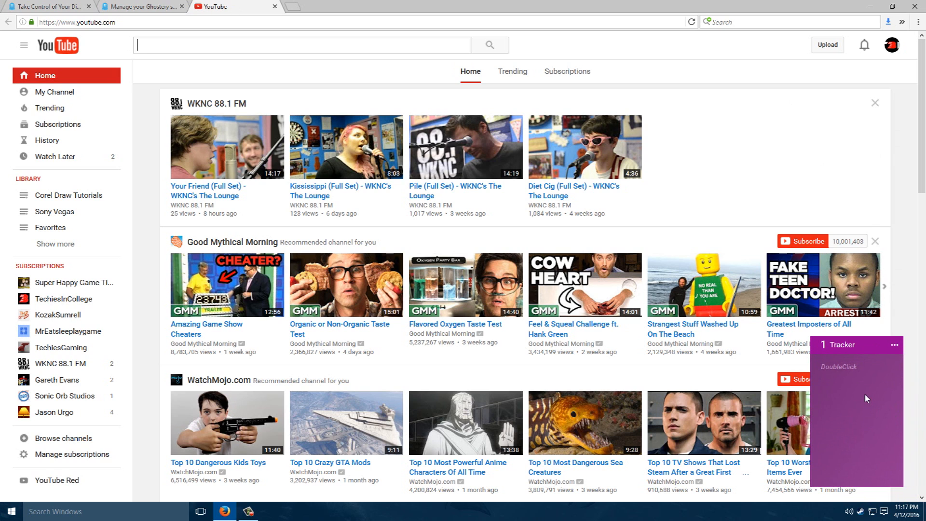
pyautogui.moveTo(852, 379)
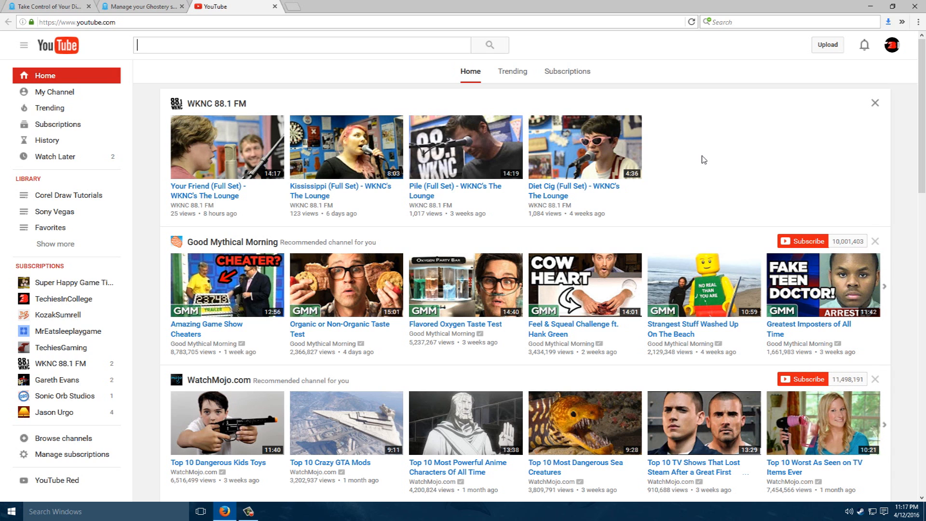
pyautogui.moveTo(709, 157)
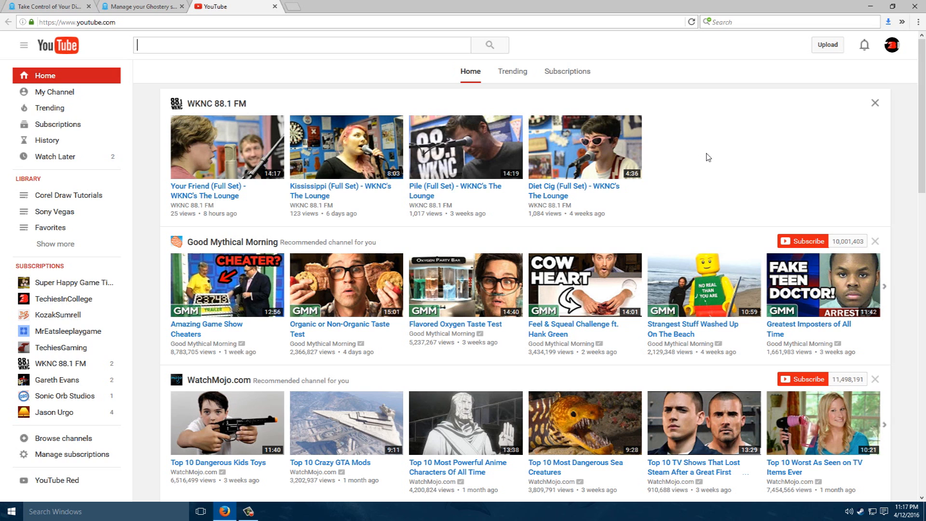